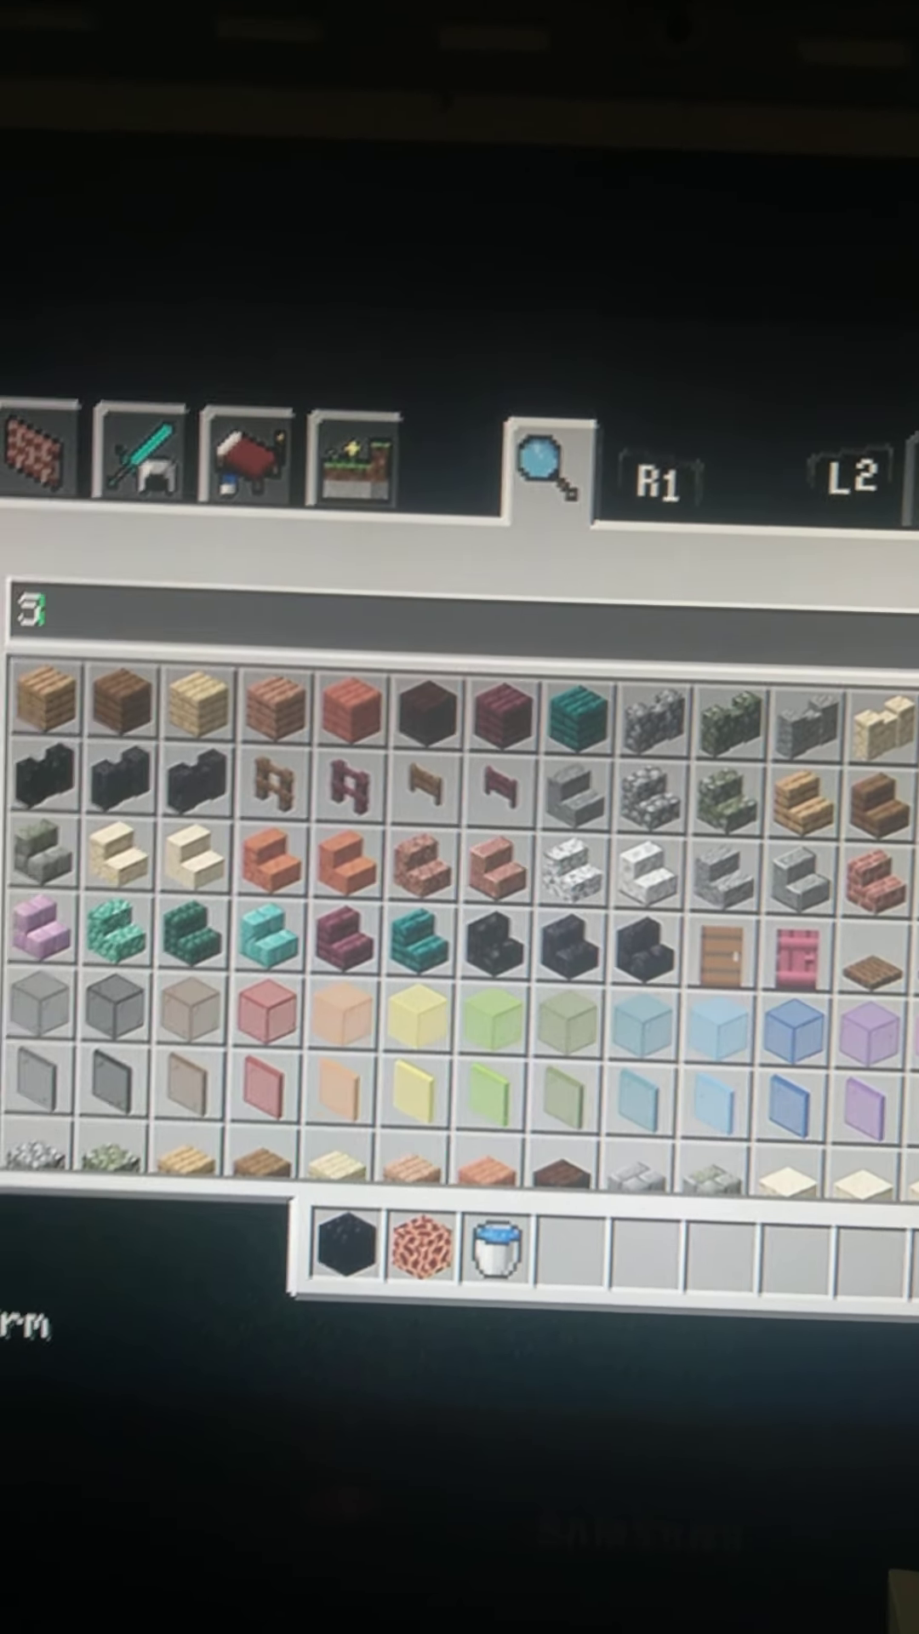
{"action": "type", "text": "Sig"}
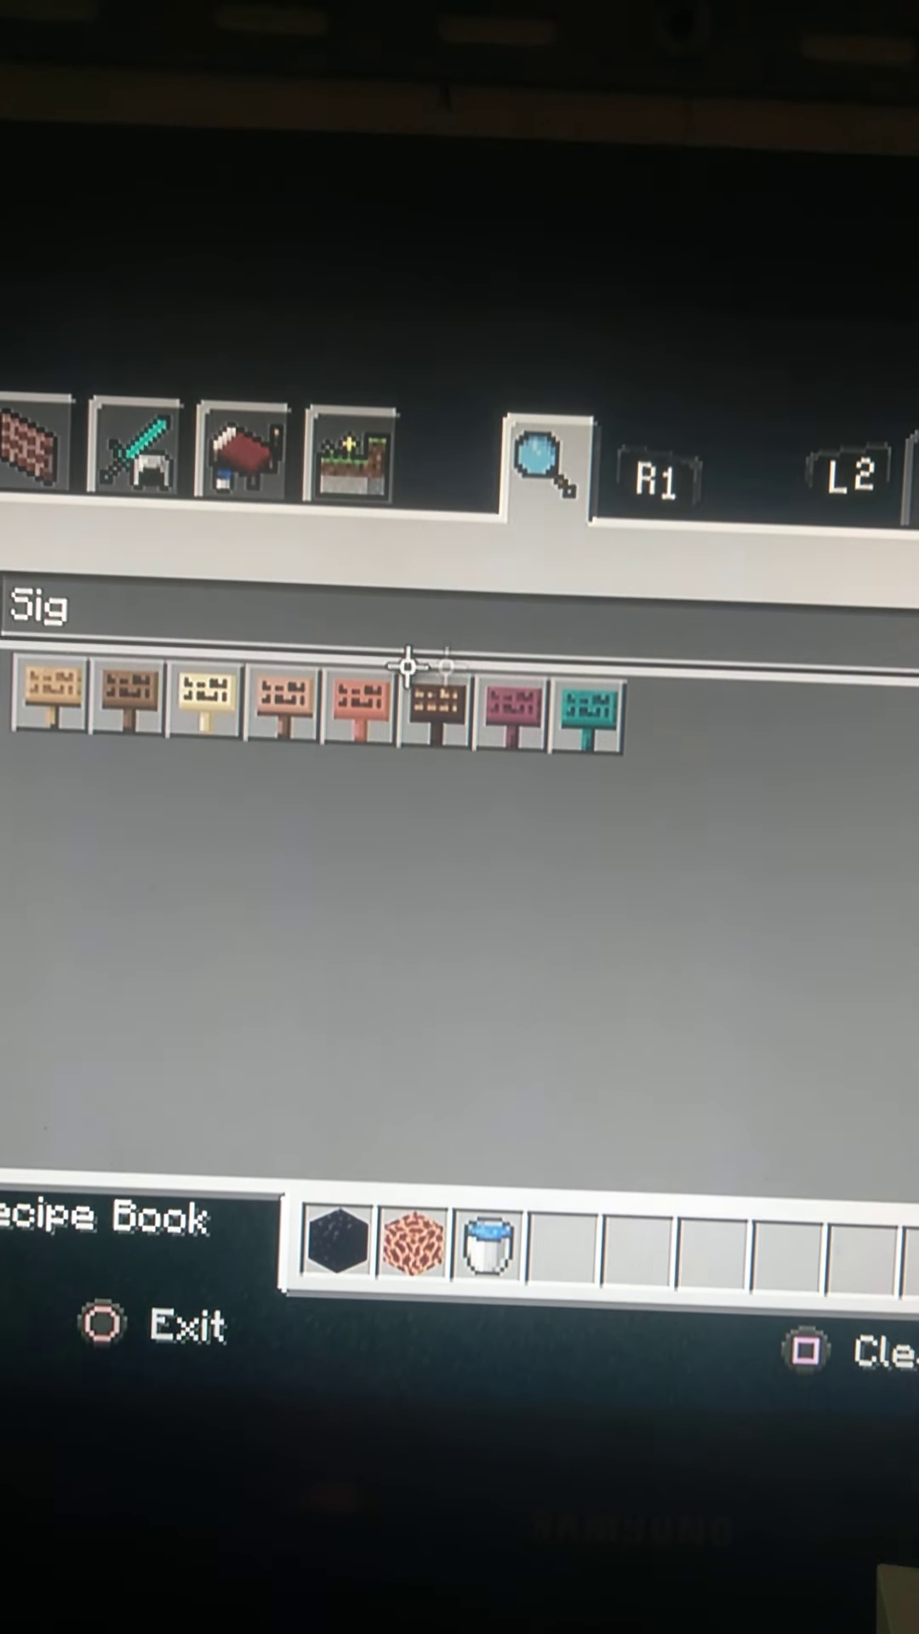